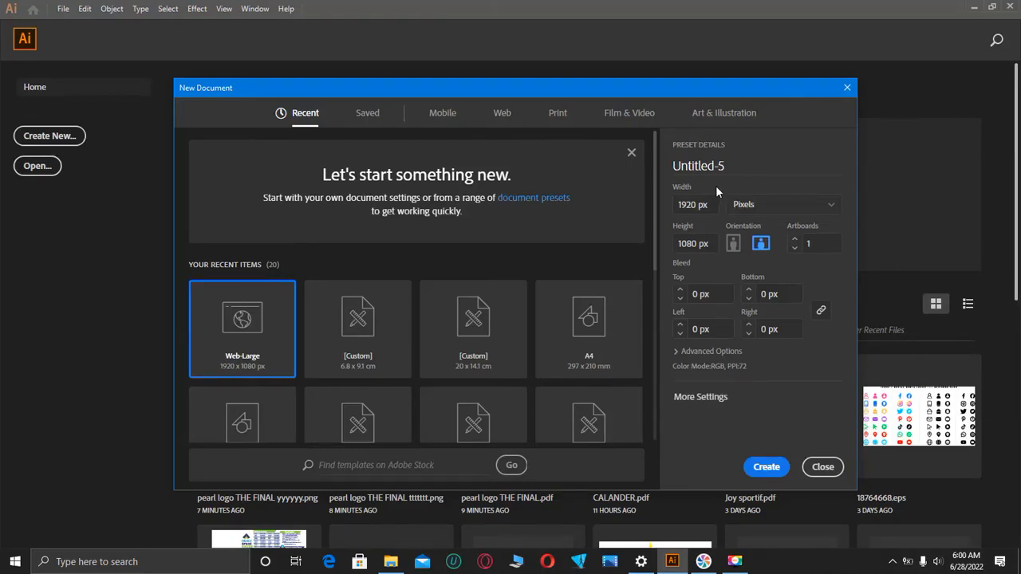
- Create a new blank 1920 × 1080 px document from the Web-Large preset
{"action": "left_click", "coordinate": [715, 166]}
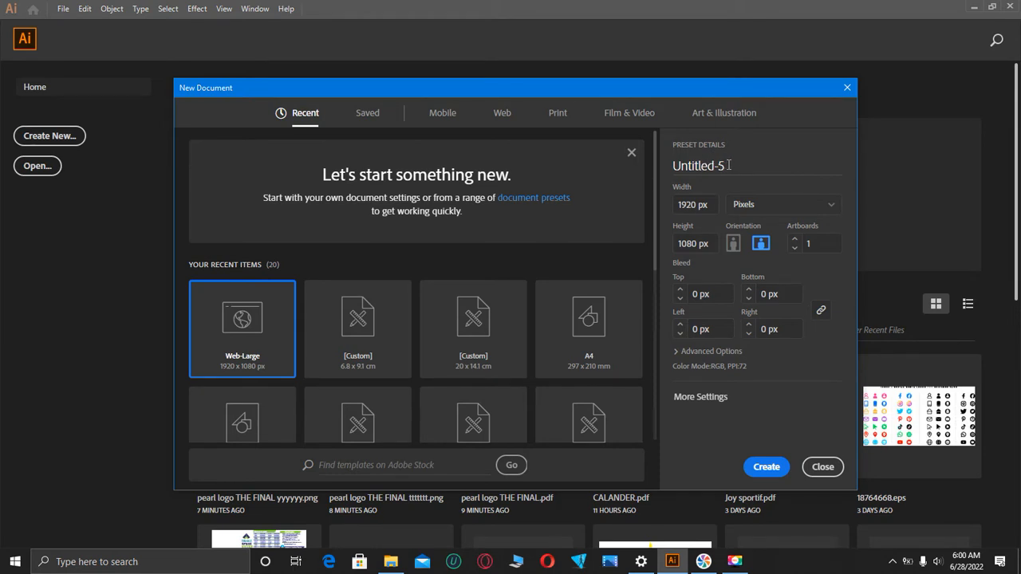
{"action": "left_click", "coordinate": [722, 164]}
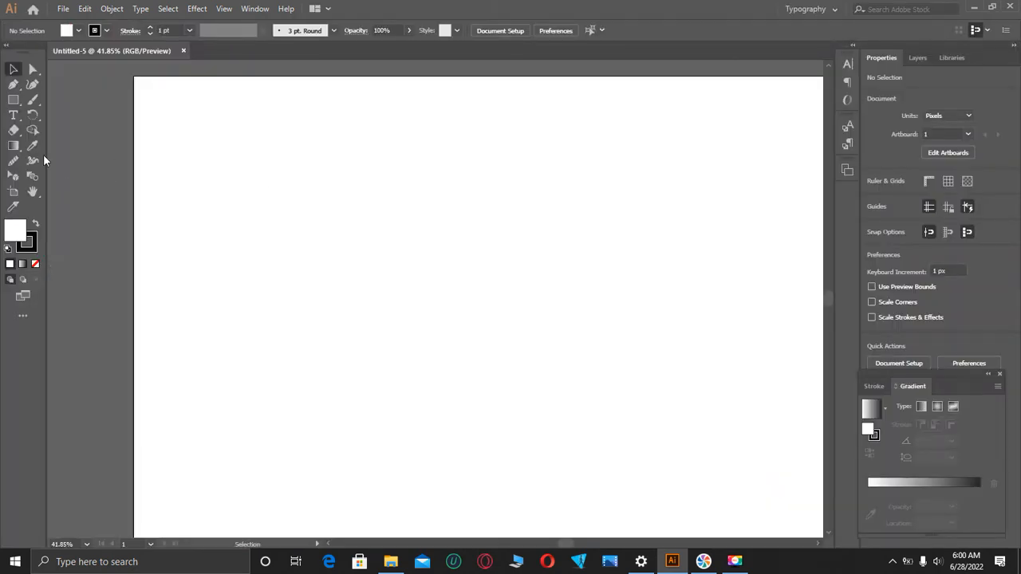
- Place the word HISTORY on the artboard in Arial Black at 180 pt
{"action": "left_click", "coordinate": [12, 115]}
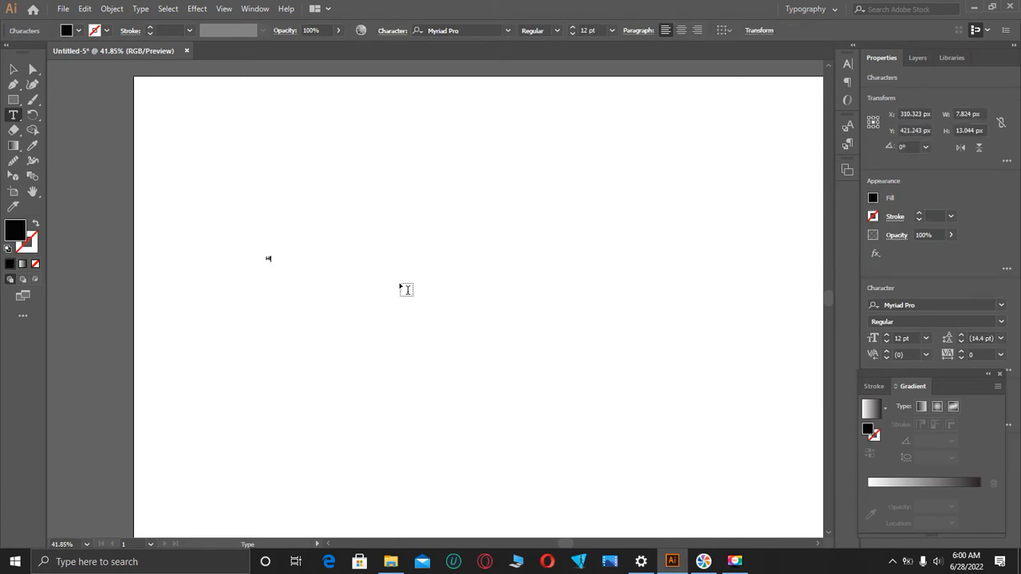
{"action": "type", "text": "HISTORY"}
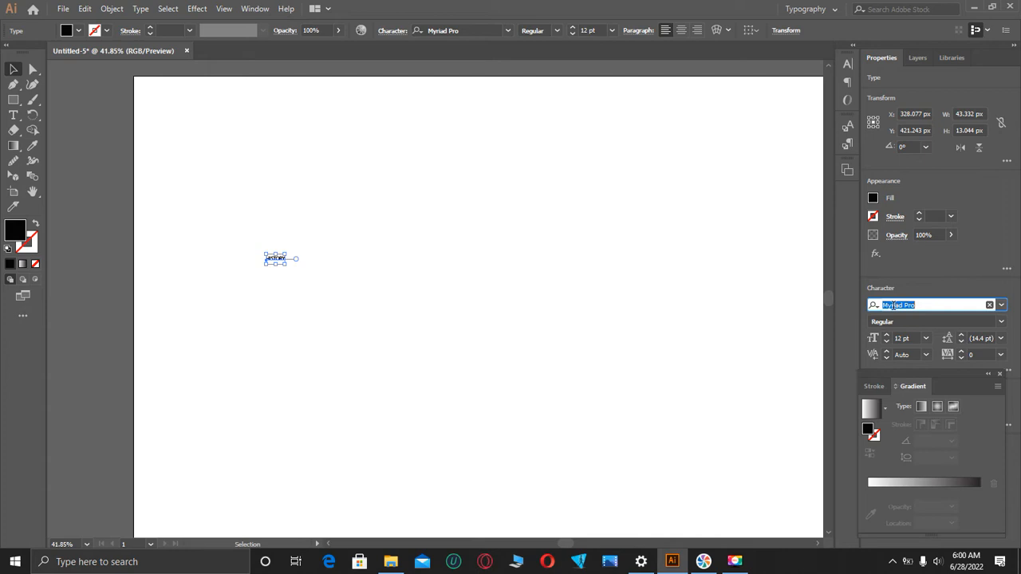
{"action": "type", "text": "Ari"}
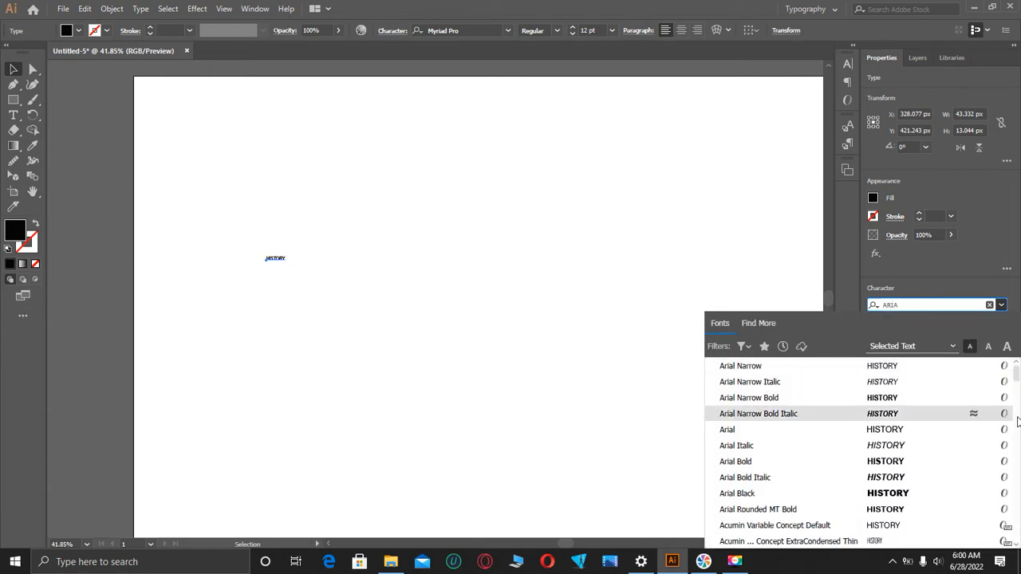
{"action": "left_click", "coordinate": [728, 429]}
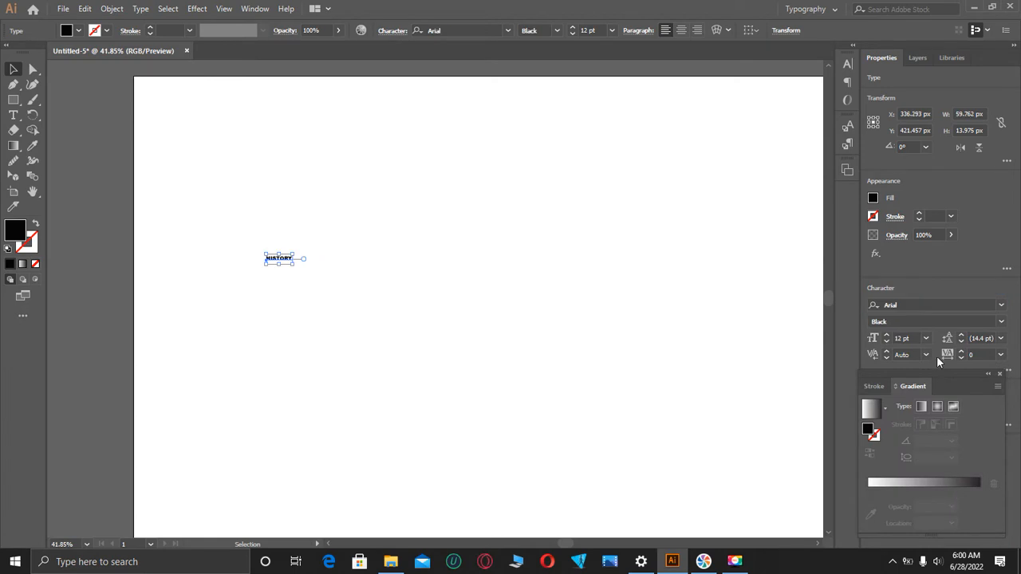
{"action": "left_click", "coordinate": [906, 338]}
{"action": "type", "text": "180"}
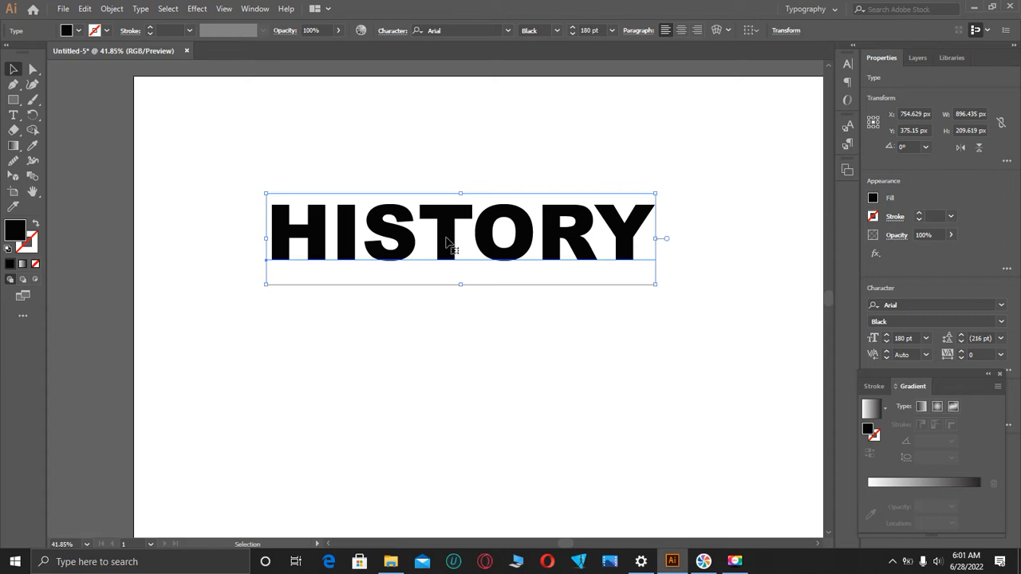
- Move HISTORY lower on the artboard and convert it to outlined letter shapes
{"action": "left_click_drag", "start_coordinate": [447, 239], "coordinate": [467, 306]}
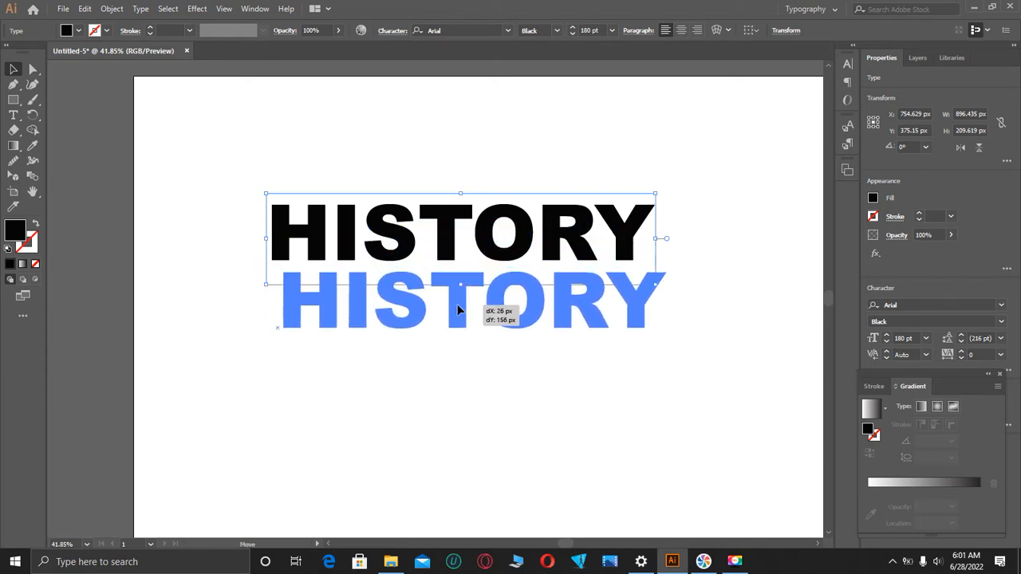
{"action": "left_click_drag", "start_coordinate": [460, 300], "coordinate": [471, 306]}
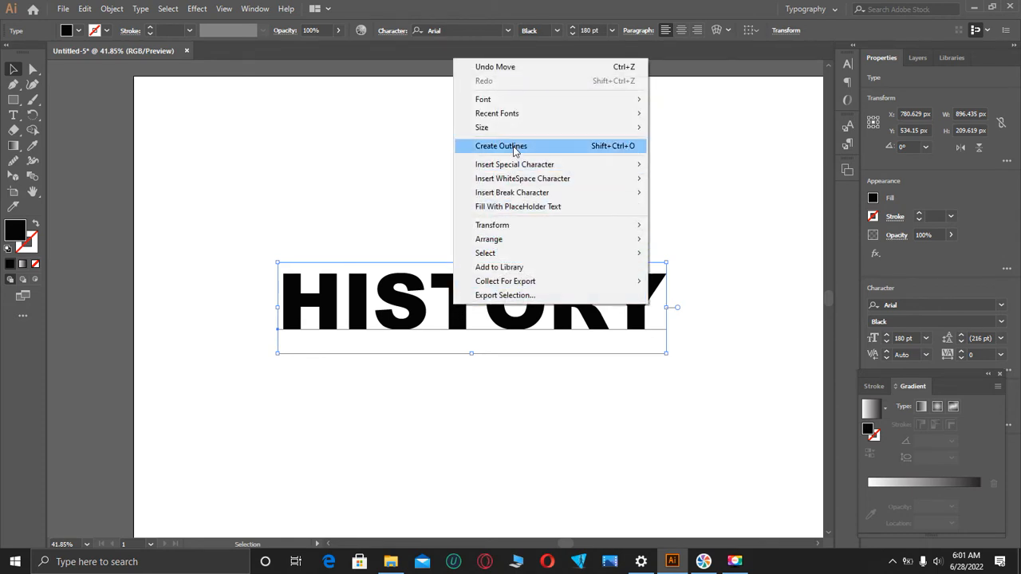
{"action": "left_click", "coordinate": [501, 145]}
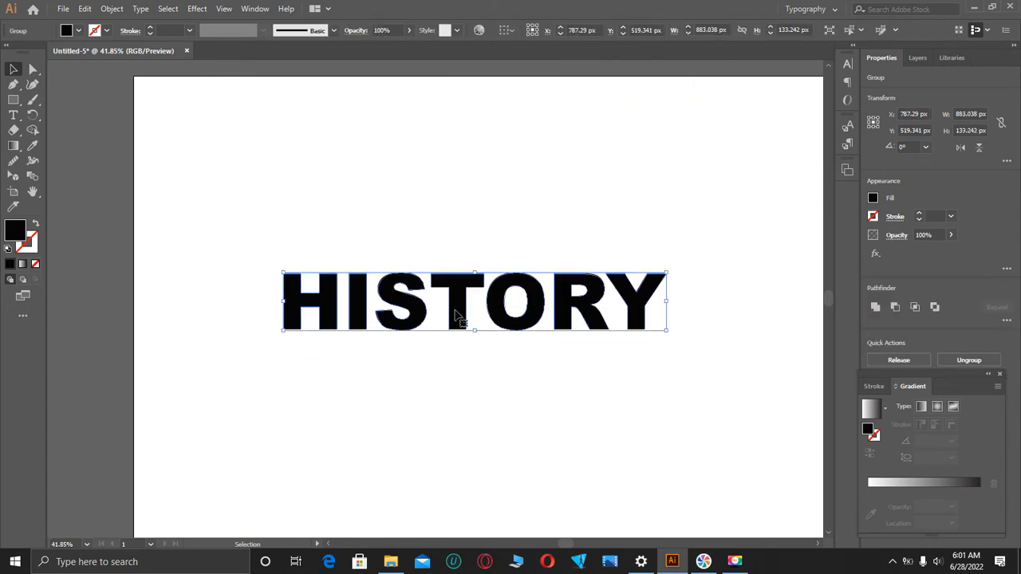
{"action": "right_click", "coordinate": [476, 319]}
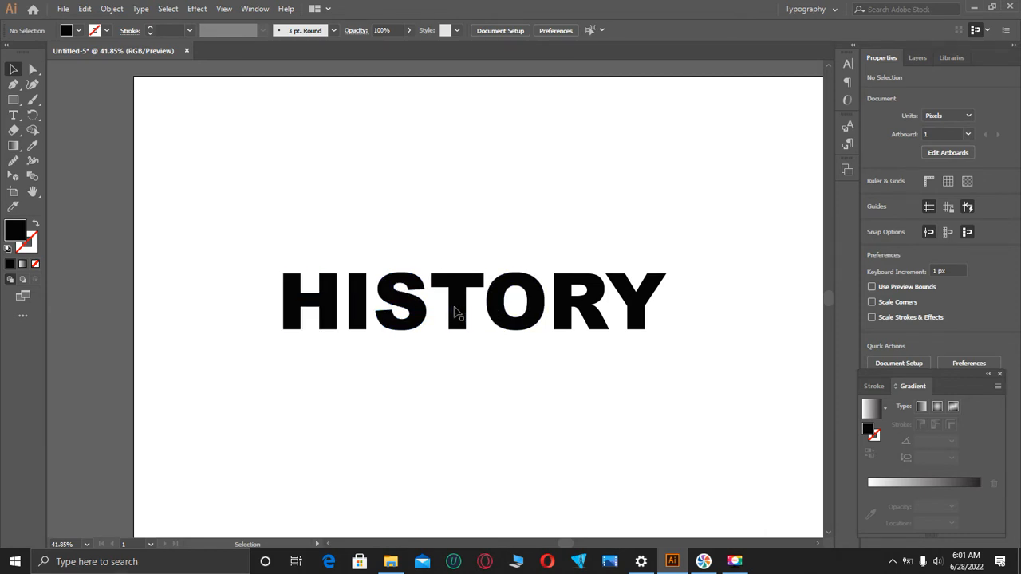
{"action": "mouse_move", "coordinate": [209, 268]}
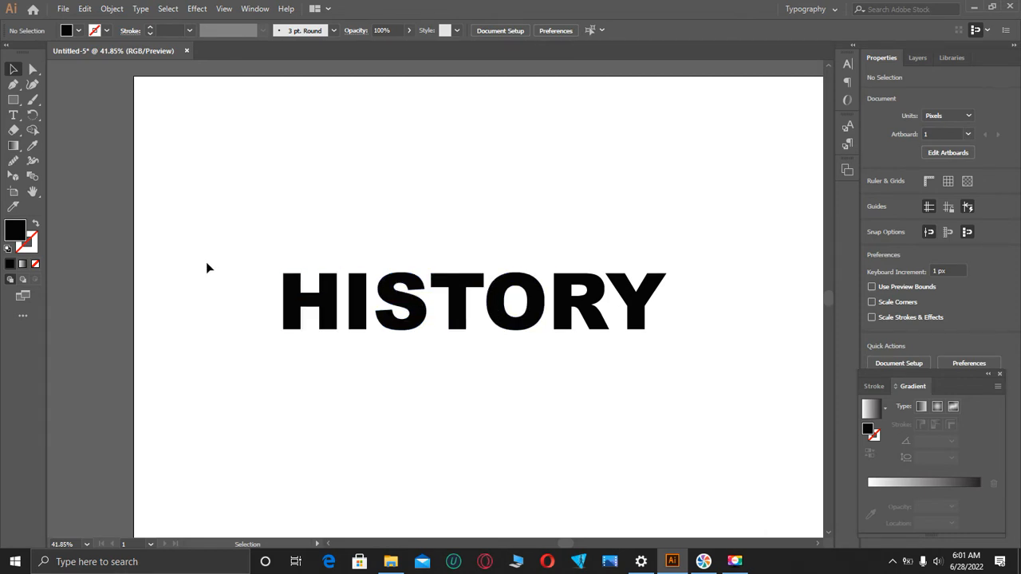
{"action": "mouse_move", "coordinate": [495, 319]}
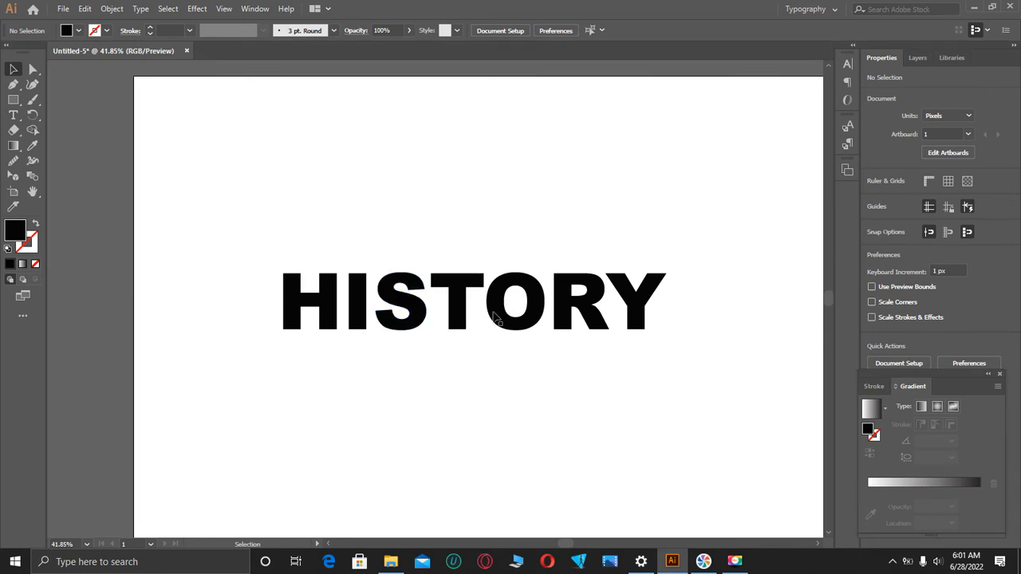
{"action": "mouse_move", "coordinate": [323, 67]}
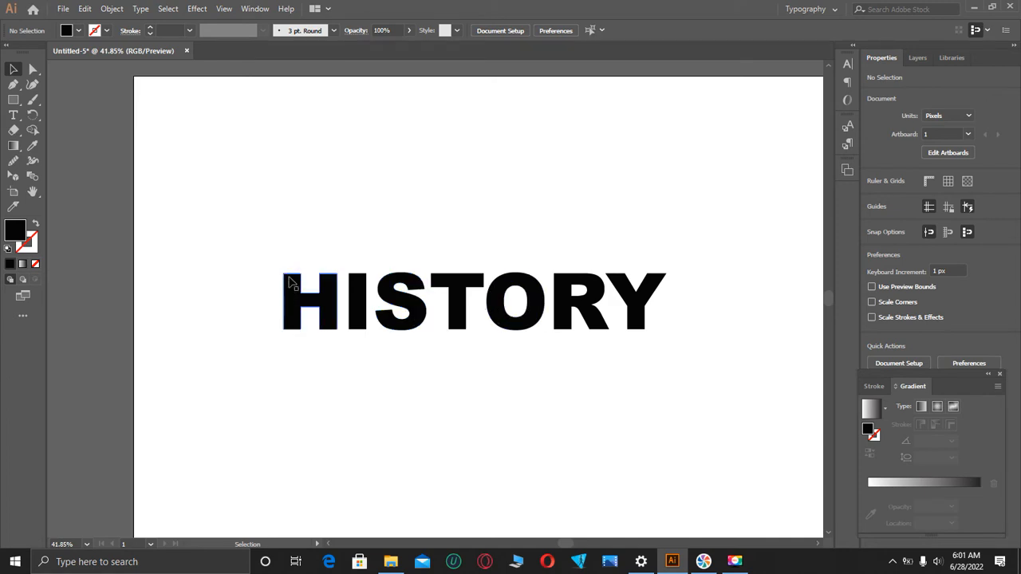
{"action": "mouse_move", "coordinate": [399, 302]}
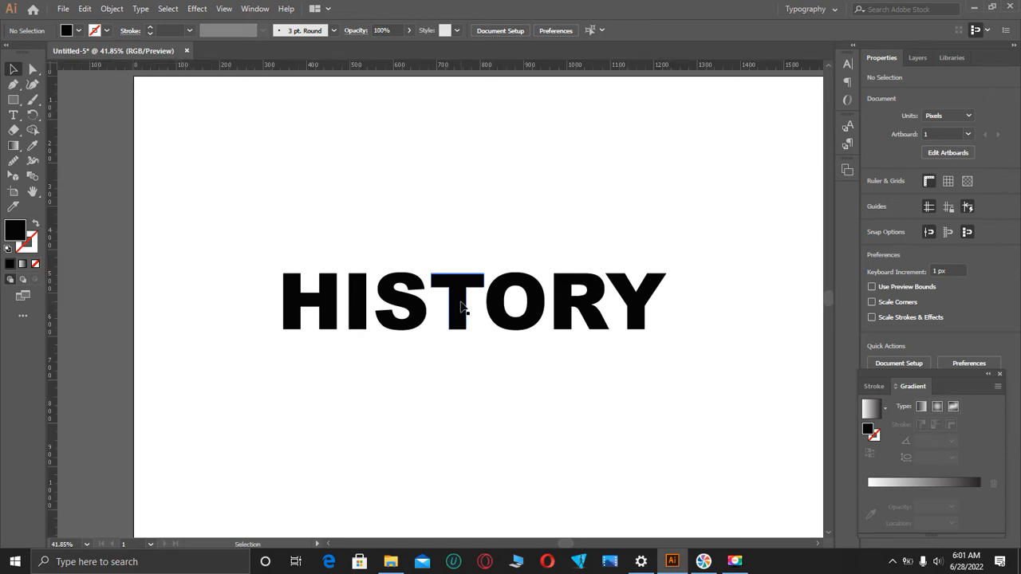
- Magnify the view and select the letter T for the vertical cut line
{"action": "left_click", "coordinate": [31, 71]}
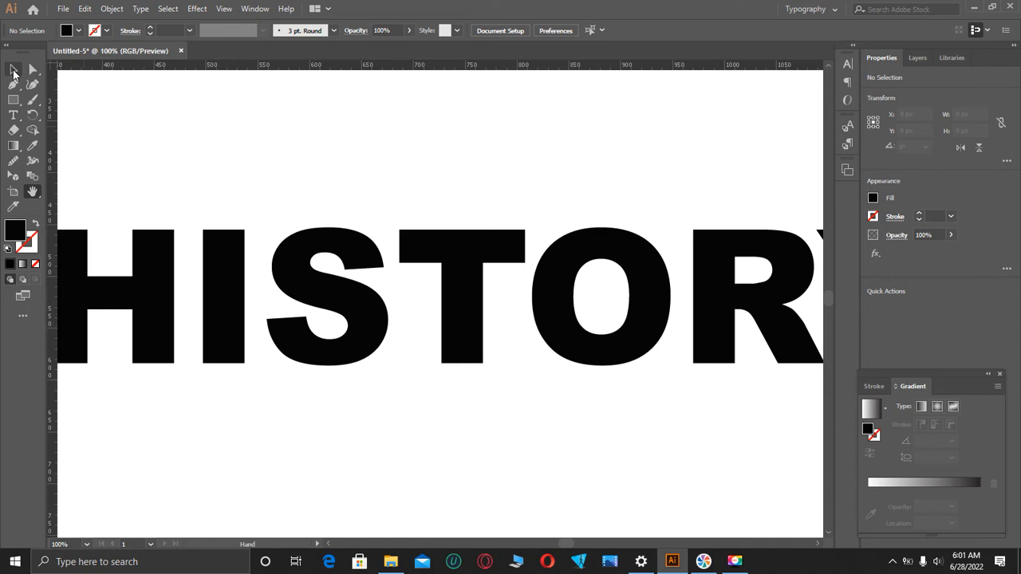
{"action": "left_click", "coordinate": [463, 295]}
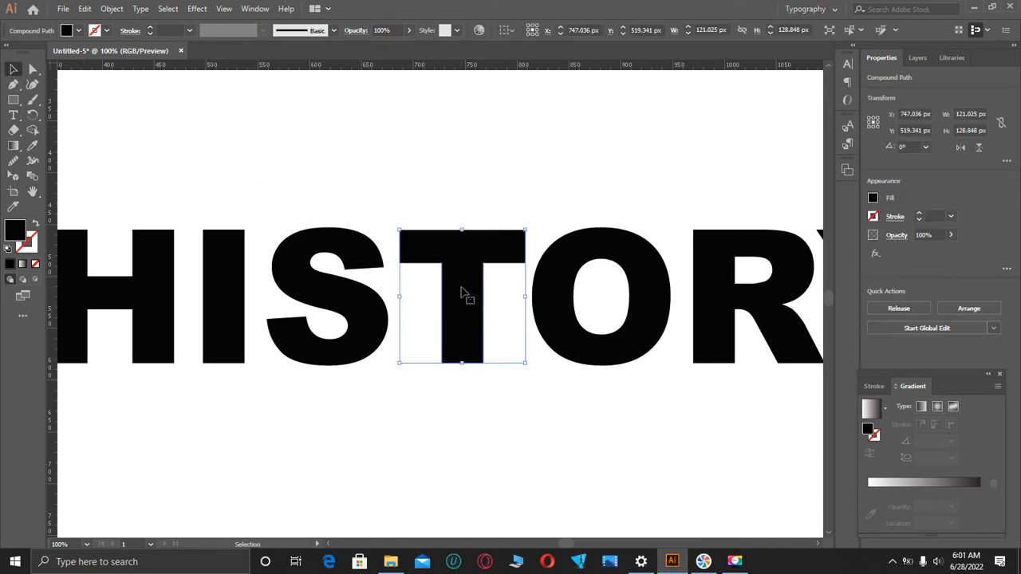
{"action": "mouse_move", "coordinate": [60, 231]}
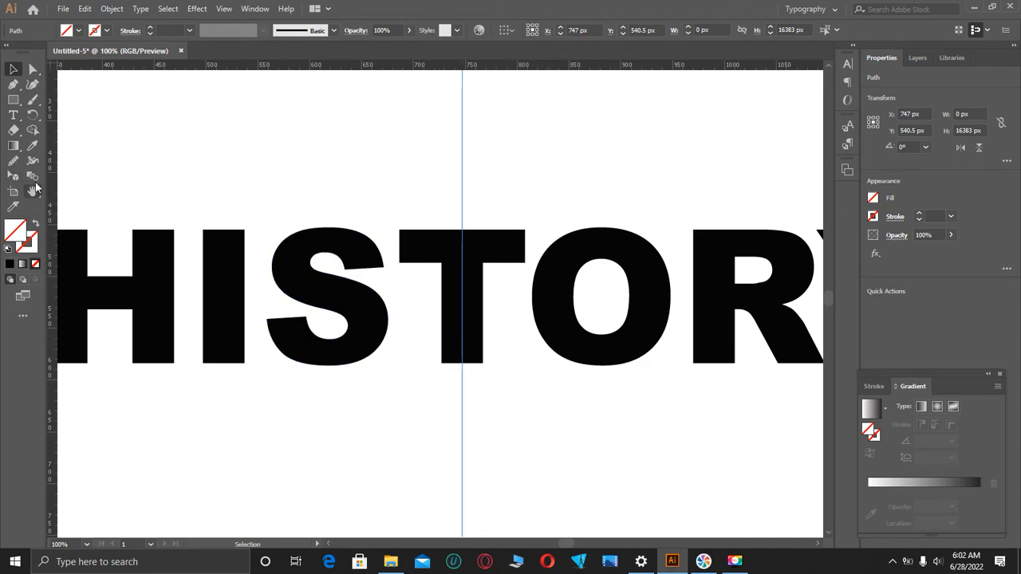
{"action": "mouse_move", "coordinate": [32, 177]}
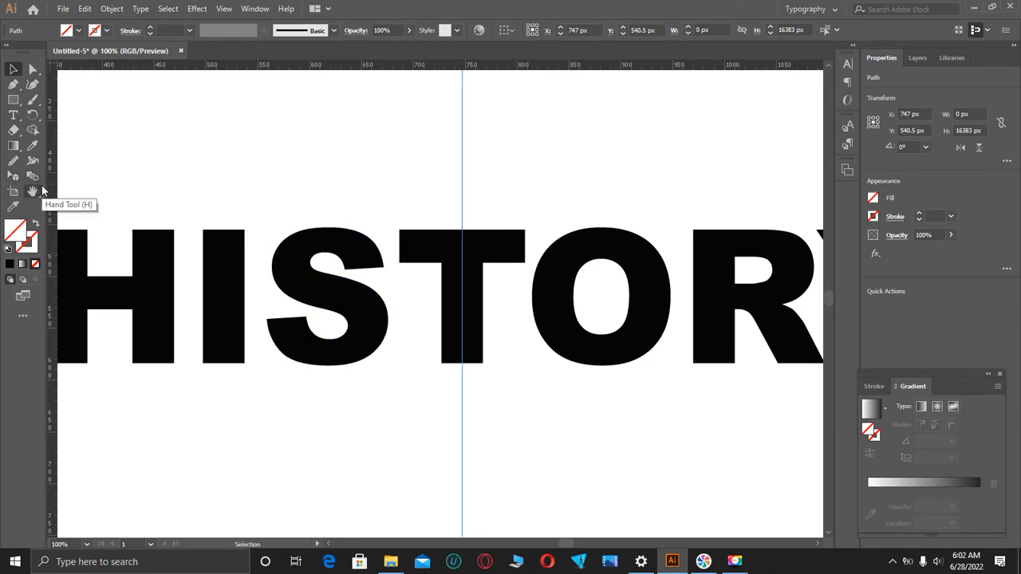
{"action": "mouse_move", "coordinate": [13, 209]}
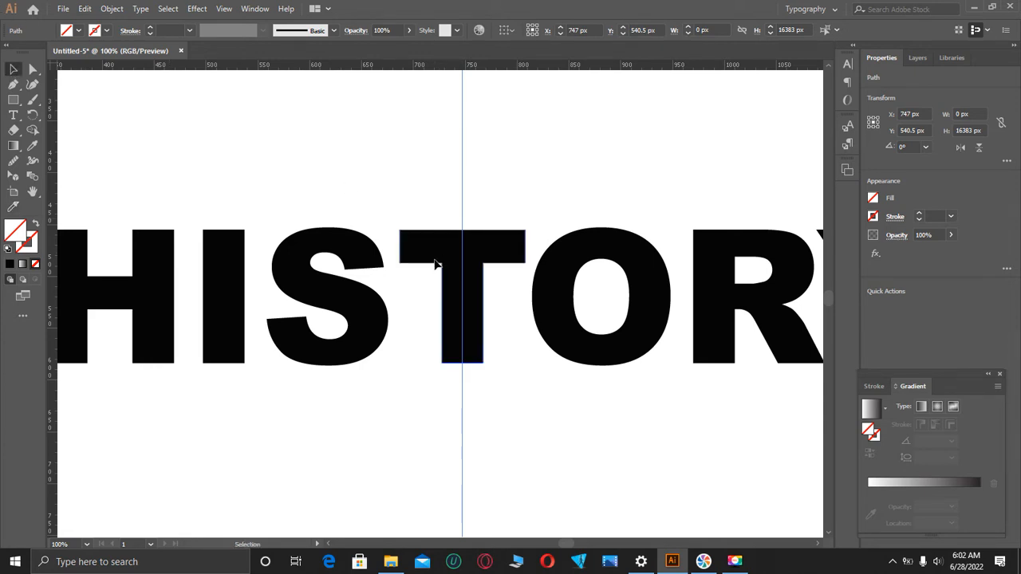
- Split the outlined T along the vertical guide and select its left half
{"action": "left_click", "coordinate": [461, 297]}
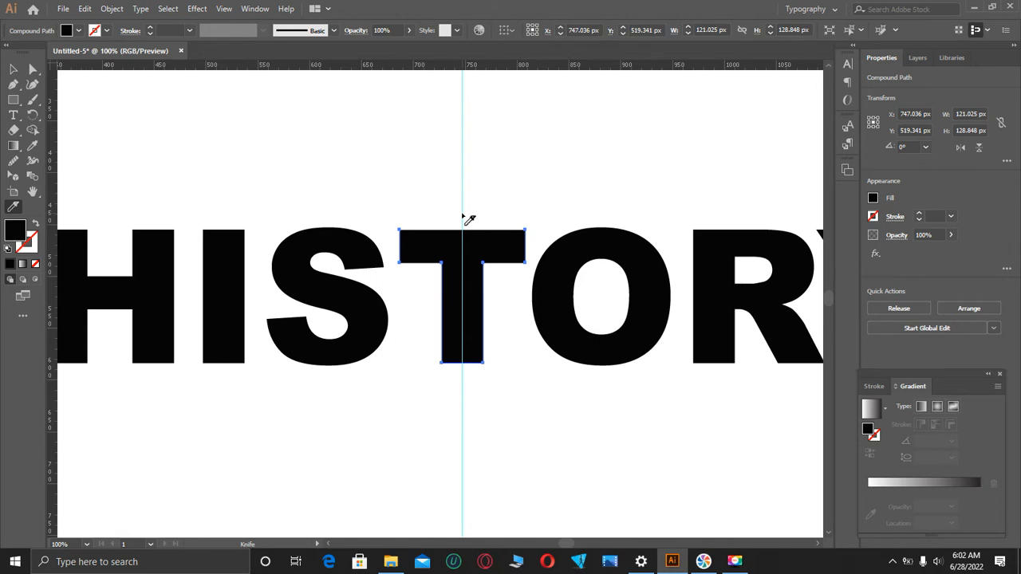
{"action": "mouse_move", "coordinate": [463, 227]}
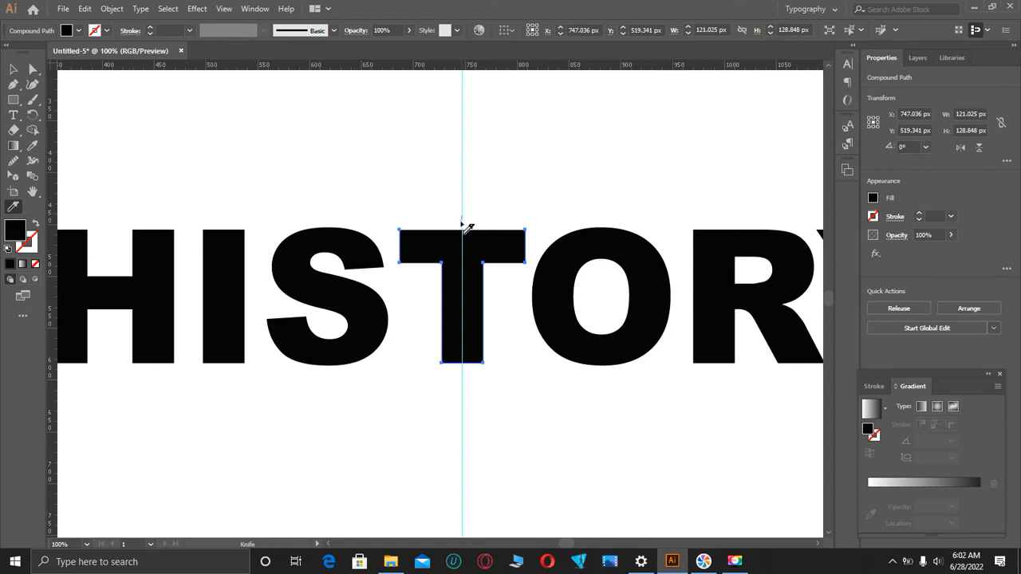
{"action": "mouse_move", "coordinate": [466, 236]}
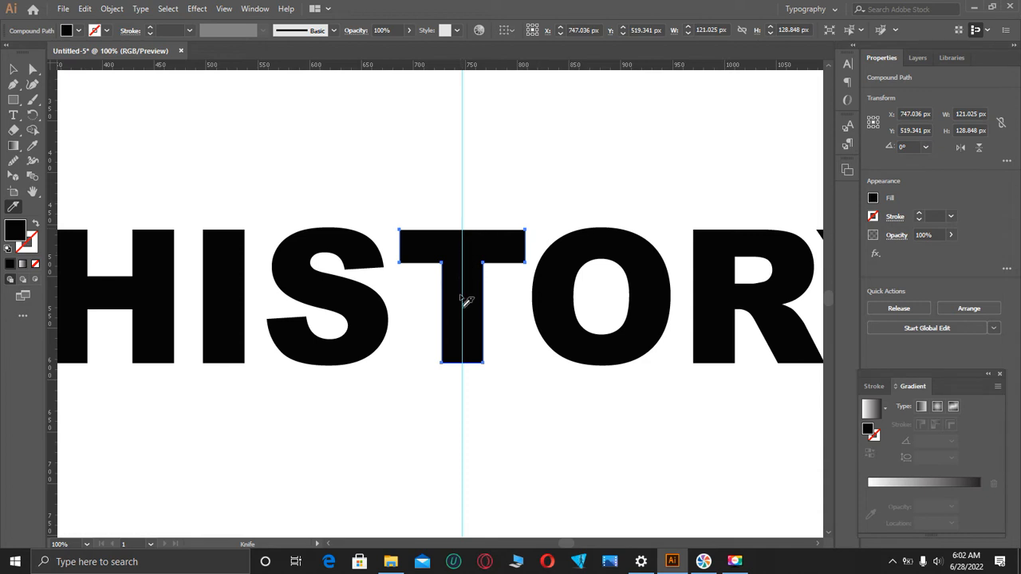
{"action": "mouse_move", "coordinate": [463, 379]}
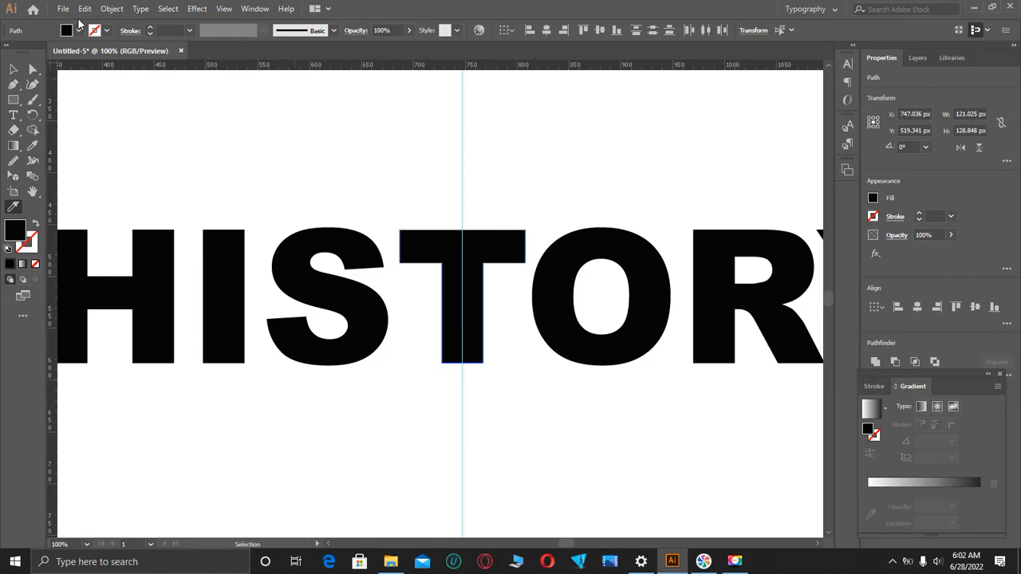
{"action": "left_click", "coordinate": [461, 300]}
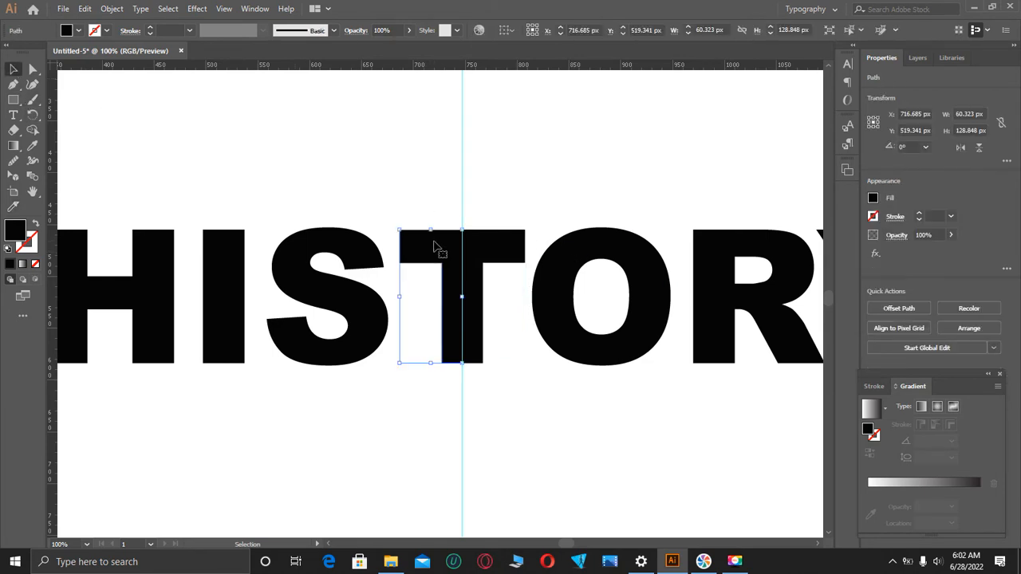
{"action": "mouse_move", "coordinate": [406, 233]}
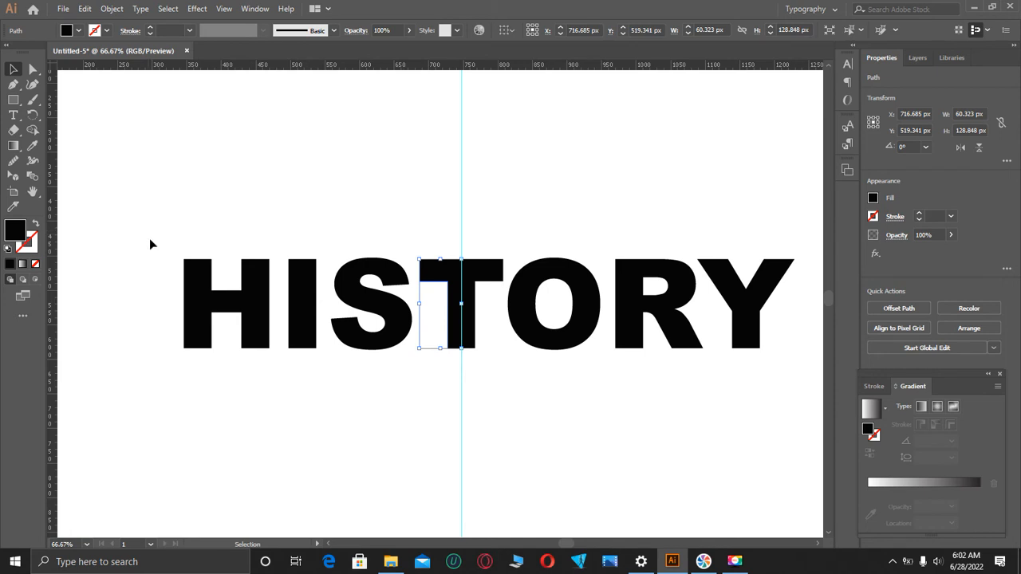
{"action": "mouse_move", "coordinate": [157, 245]}
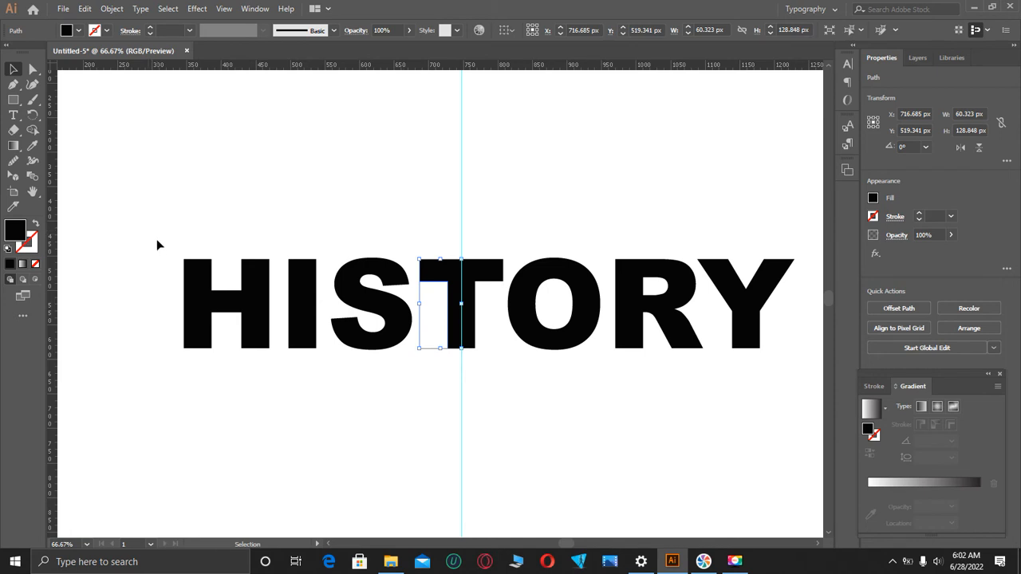
- Group the right half of the T together with the letters ORY
{"action": "left_click_drag", "start_coordinate": [156, 242], "coordinate": [453, 364]}
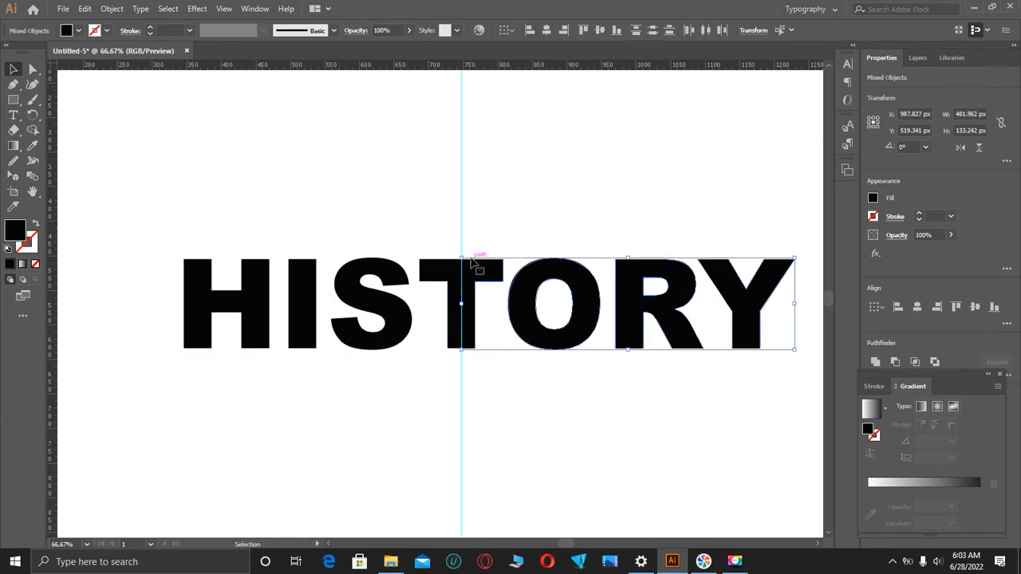
{"action": "right_click", "coordinate": [475, 265]}
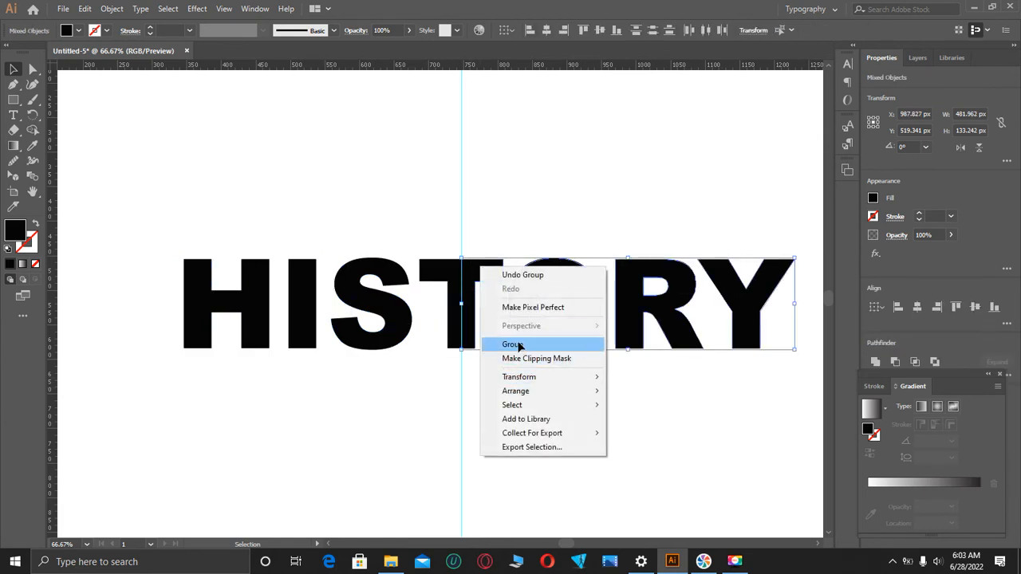
{"action": "left_click", "coordinate": [514, 344]}
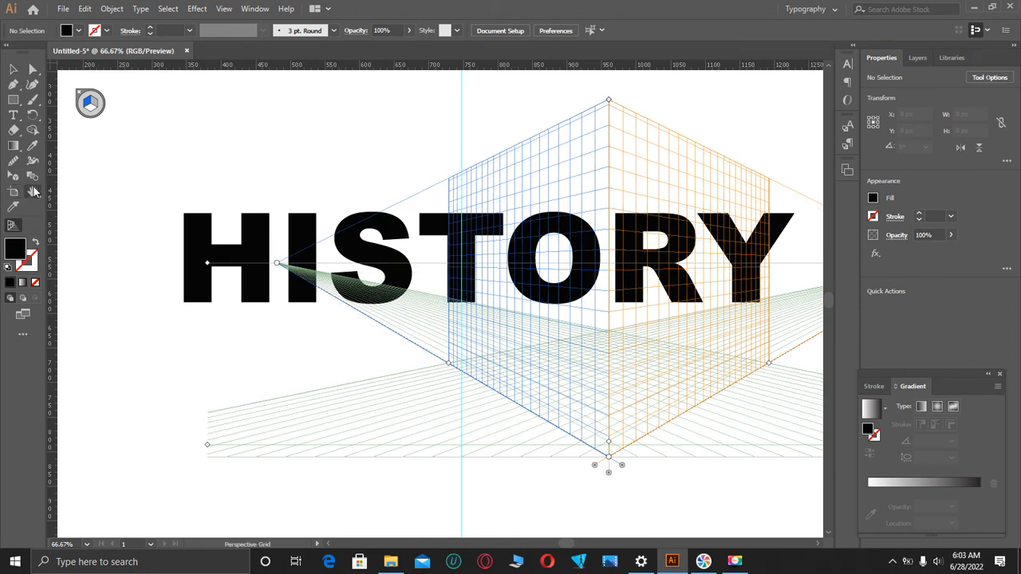
{"action": "mouse_move", "coordinate": [13, 176]}
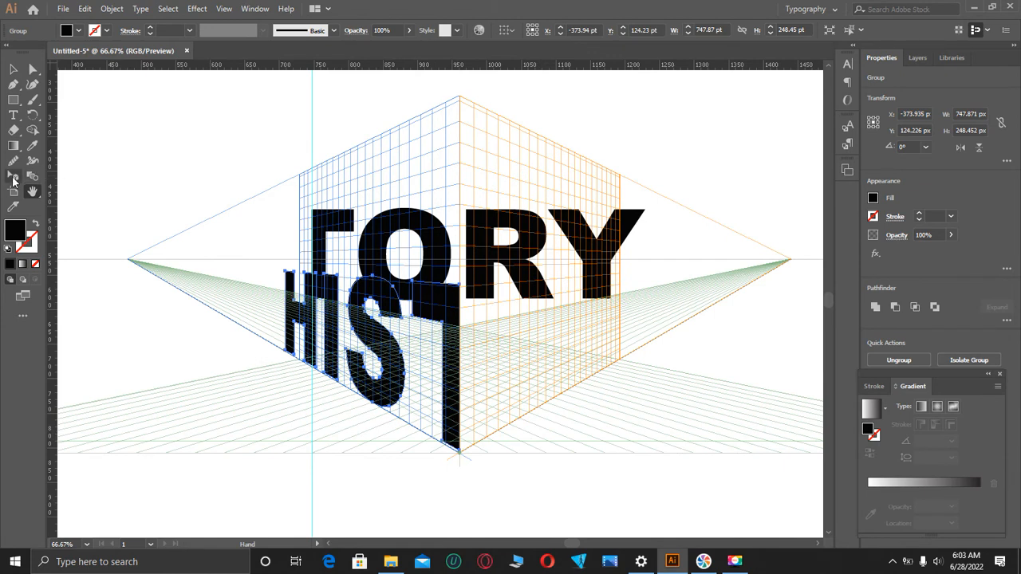
- Place the TORY group on the right perspective plane and align it with HIST at the corner
{"action": "left_click", "coordinate": [12, 175]}
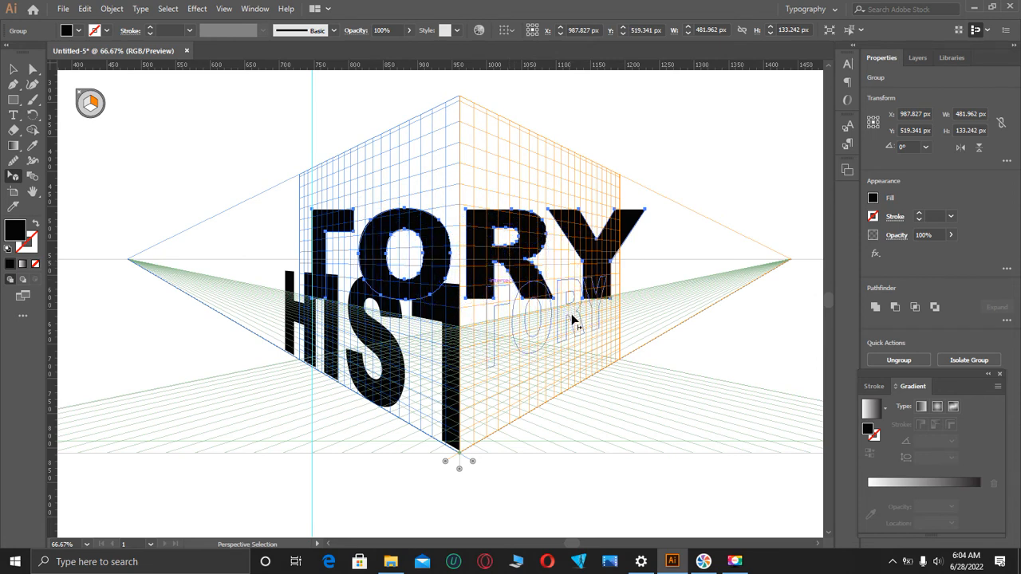
{"action": "left_click_drag", "start_coordinate": [574, 319], "coordinate": [558, 367]}
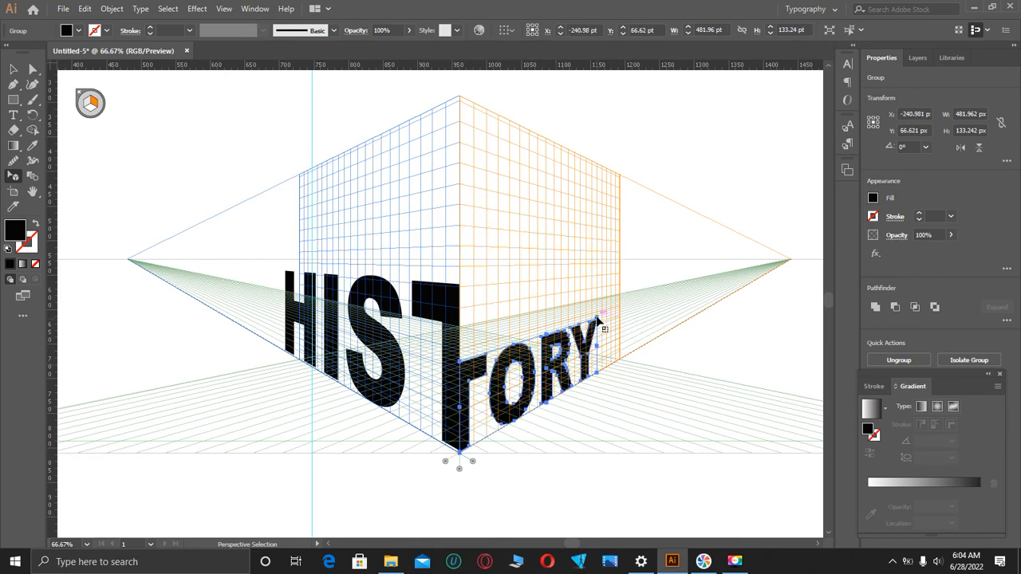
{"action": "left_click_drag", "start_coordinate": [603, 327], "coordinate": [614, 303]}
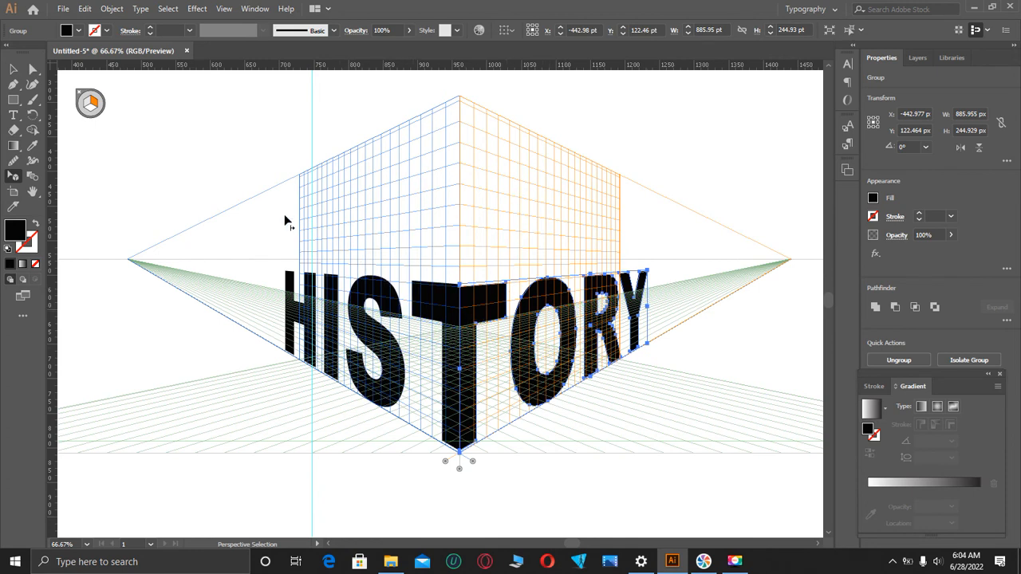
{"action": "mouse_move", "coordinate": [258, 233]}
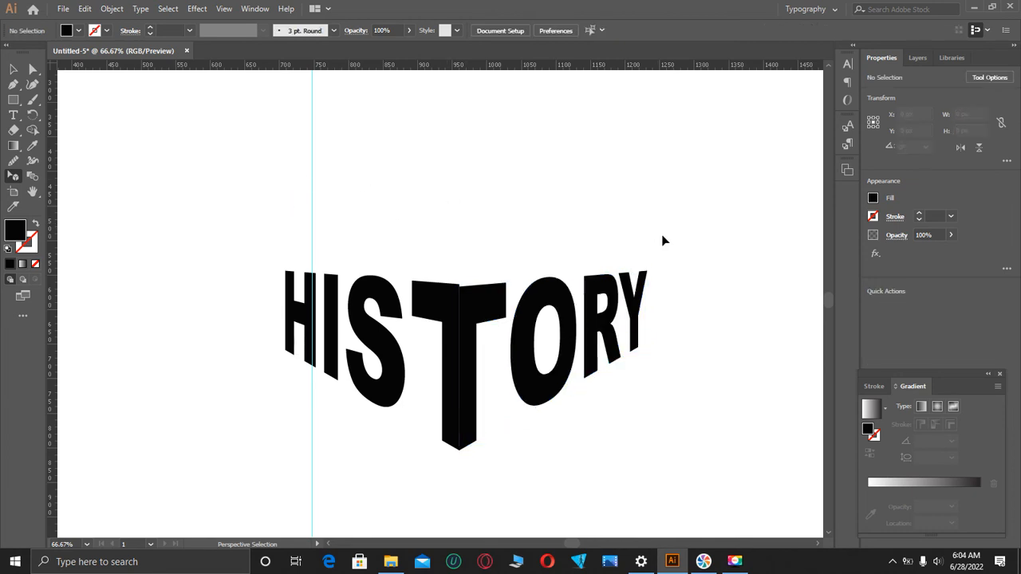
- Select the TORY letters on the right plane after hiding the perspective grid
{"action": "left_click", "coordinate": [543, 319]}
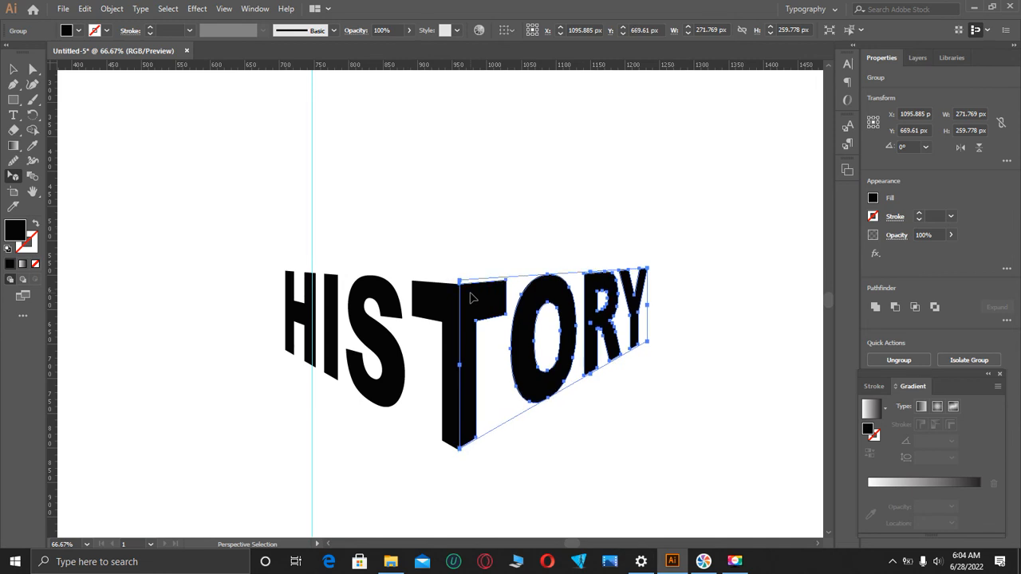
{"action": "mouse_move", "coordinate": [710, 322]}
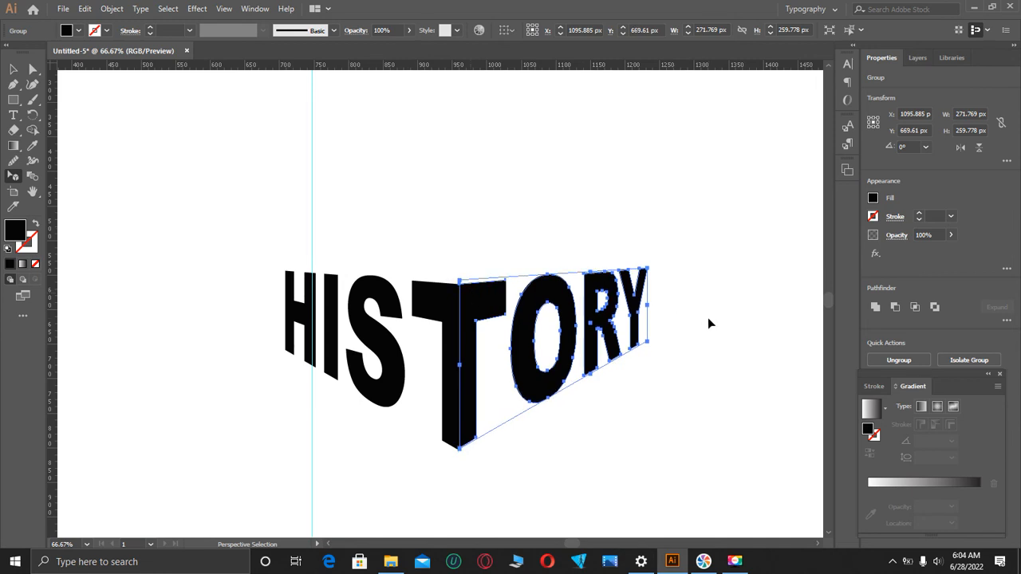
{"action": "mouse_move", "coordinate": [311, 192]}
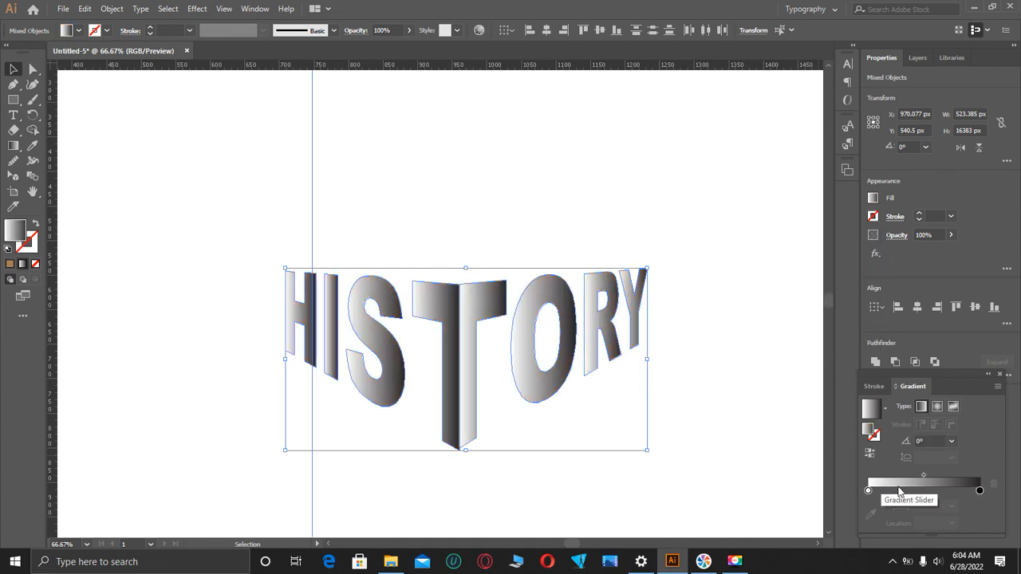
{"action": "mouse_move", "coordinate": [859, 281]}
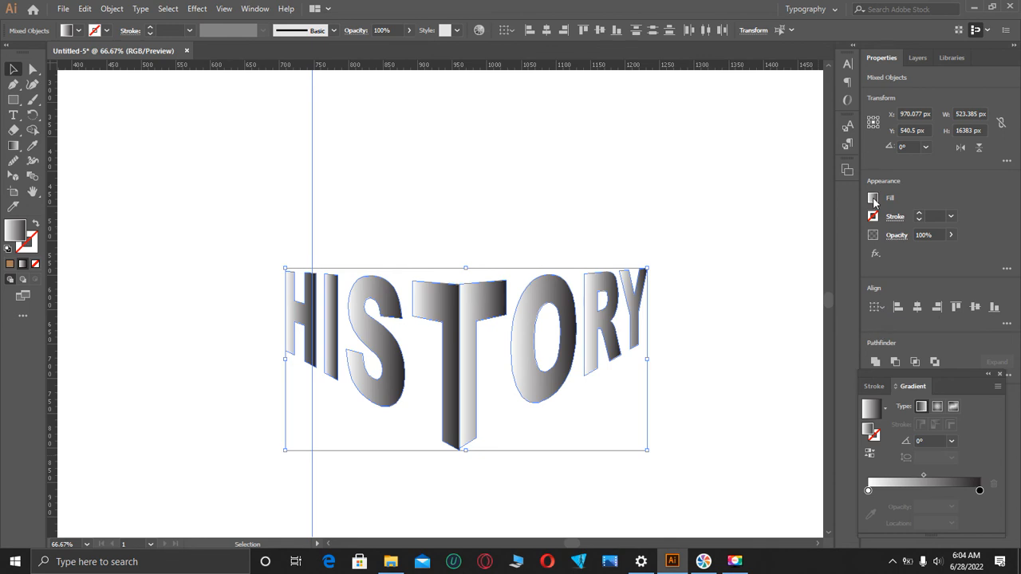
- Try brown and dark grey-brown fills on the letters, then fill them solid black
{"action": "left_click", "coordinate": [874, 198]}
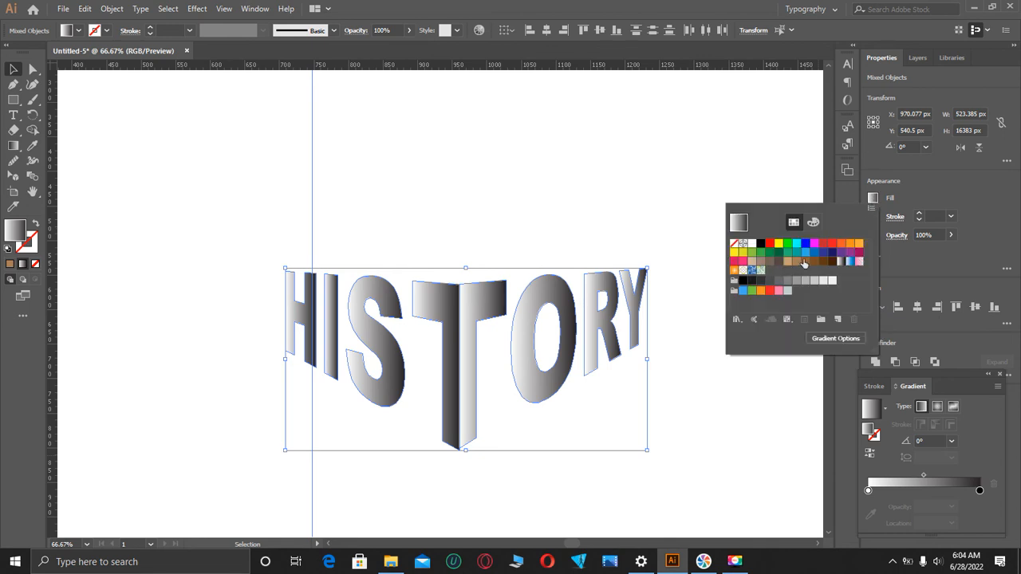
{"action": "left_click", "coordinate": [766, 262]}
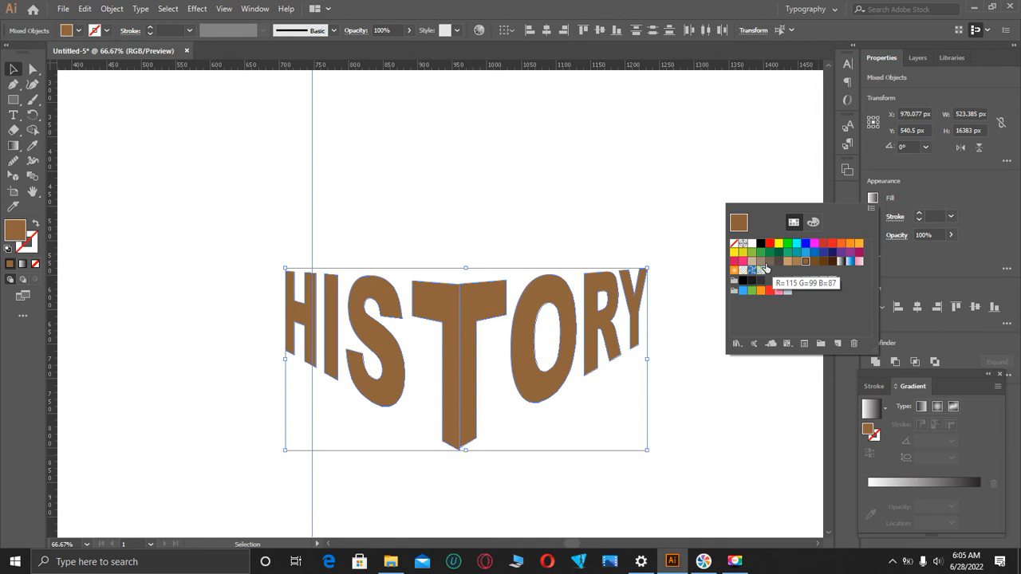
{"action": "left_click", "coordinate": [778, 262]}
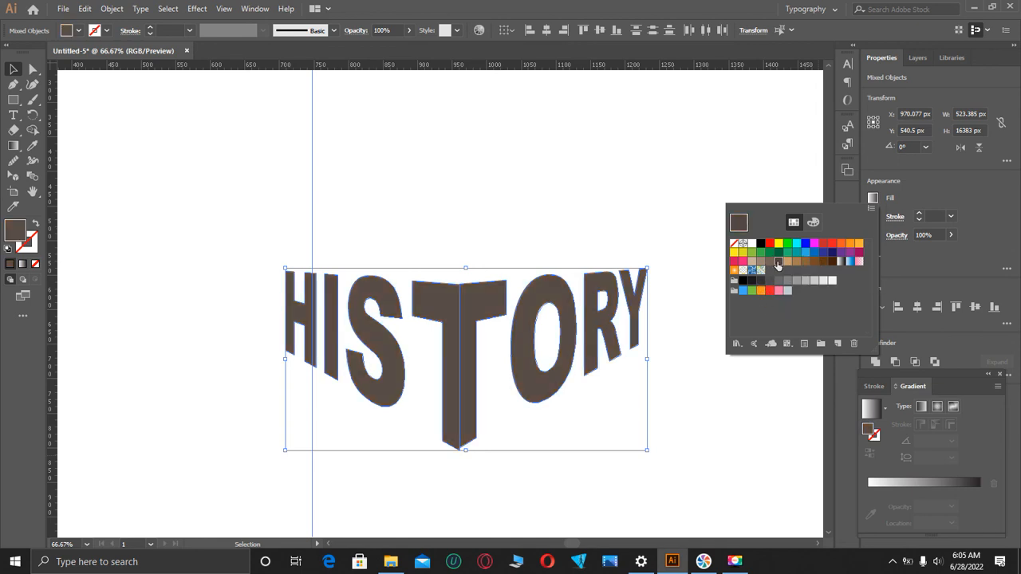
{"action": "mouse_move", "coordinate": [763, 277]}
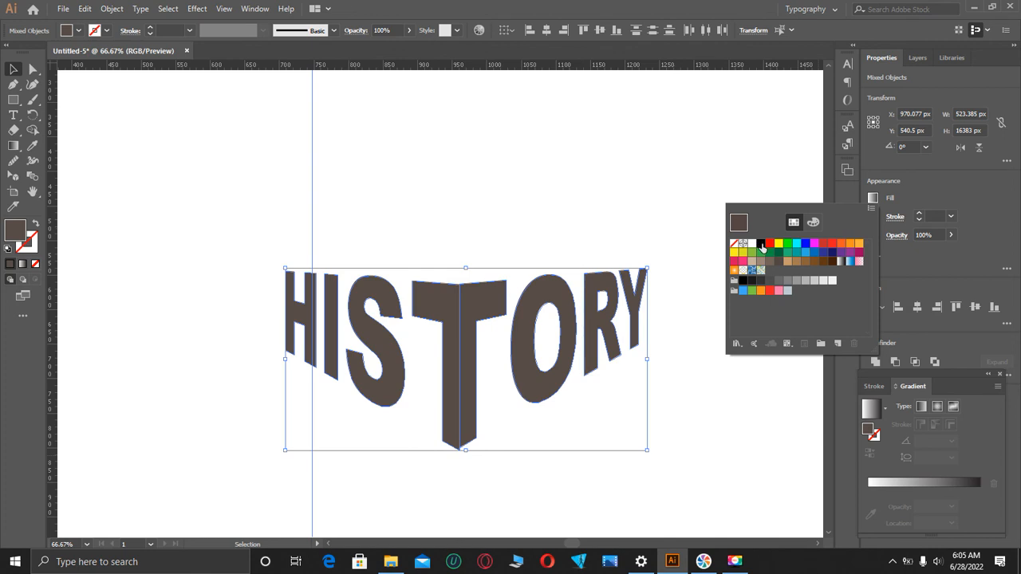
{"action": "left_click", "coordinate": [759, 245]}
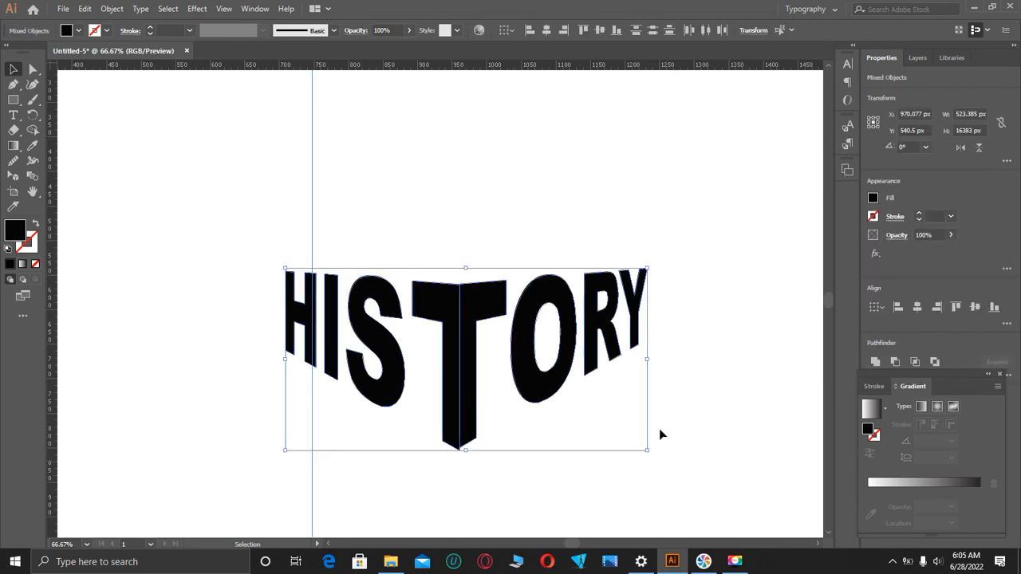
- Bring up the actions for the selected HISTORY pieces to group them
{"action": "right_click", "coordinate": [574, 415]}
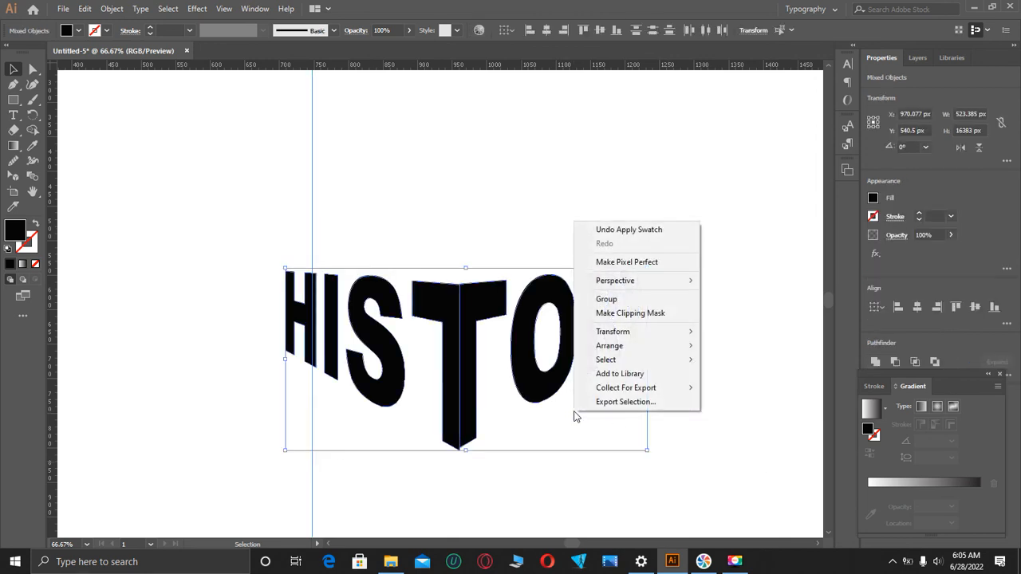
{"action": "mouse_move", "coordinate": [606, 300]}
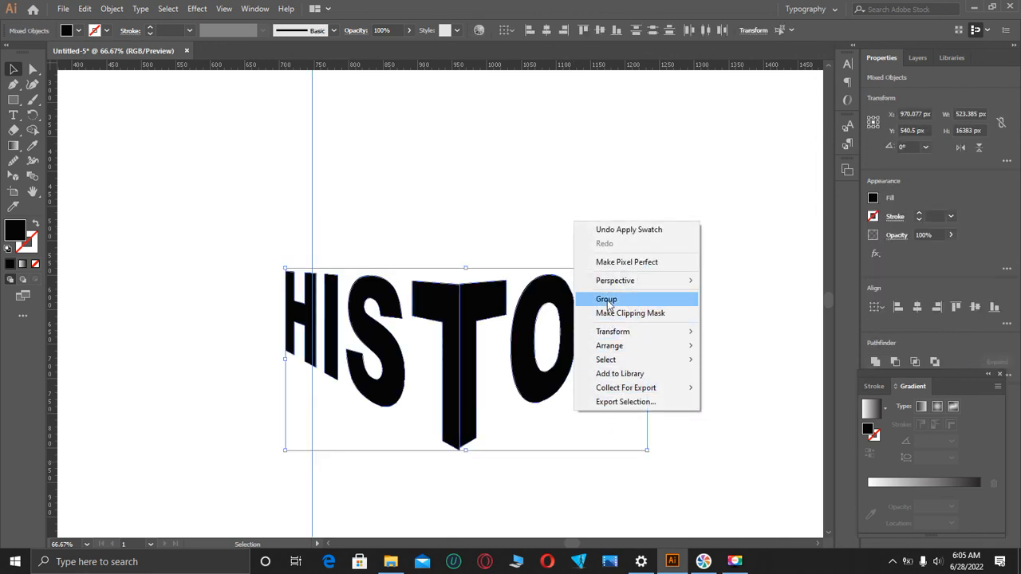